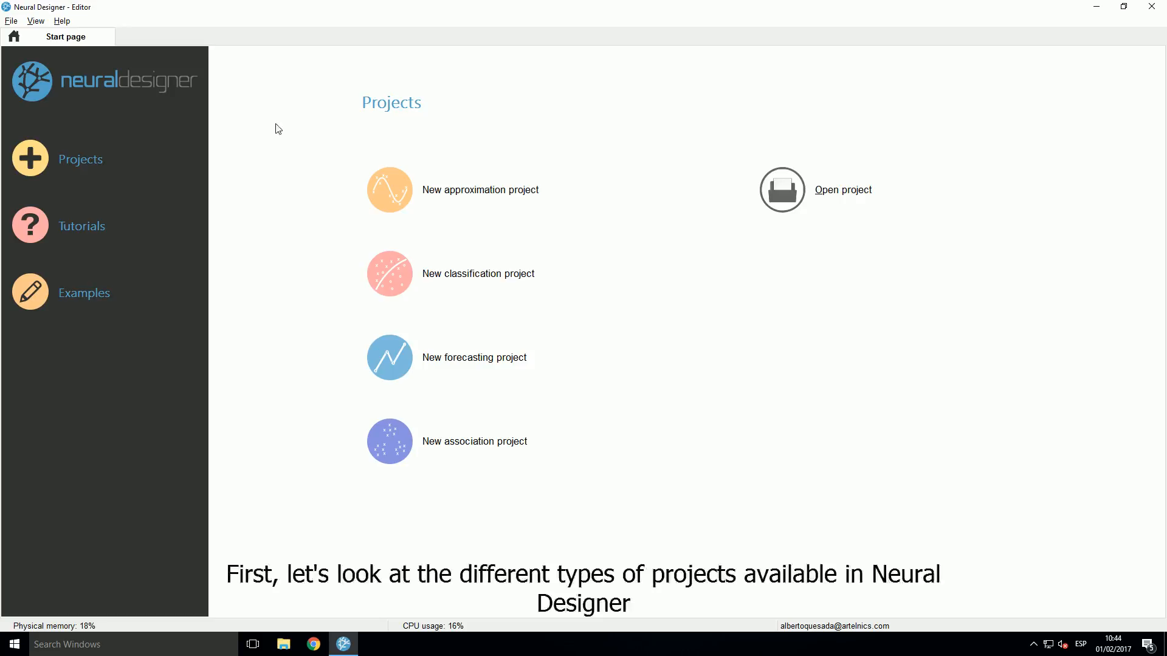
pyautogui.moveTo(345, 407)
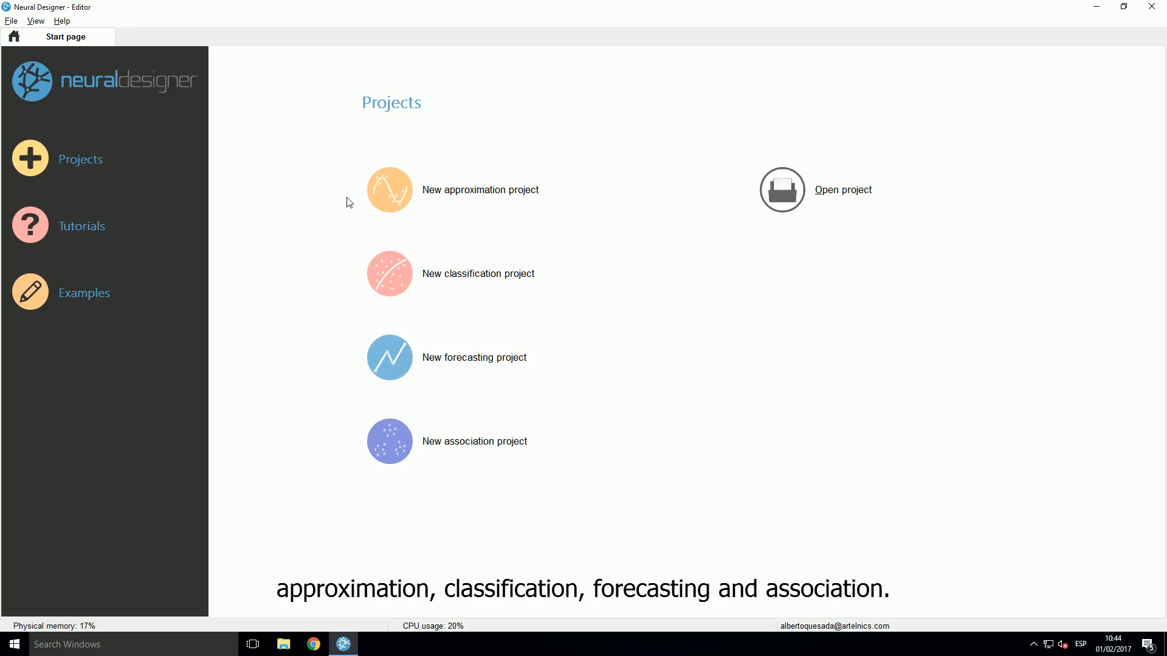
pyautogui.moveTo(336, 352)
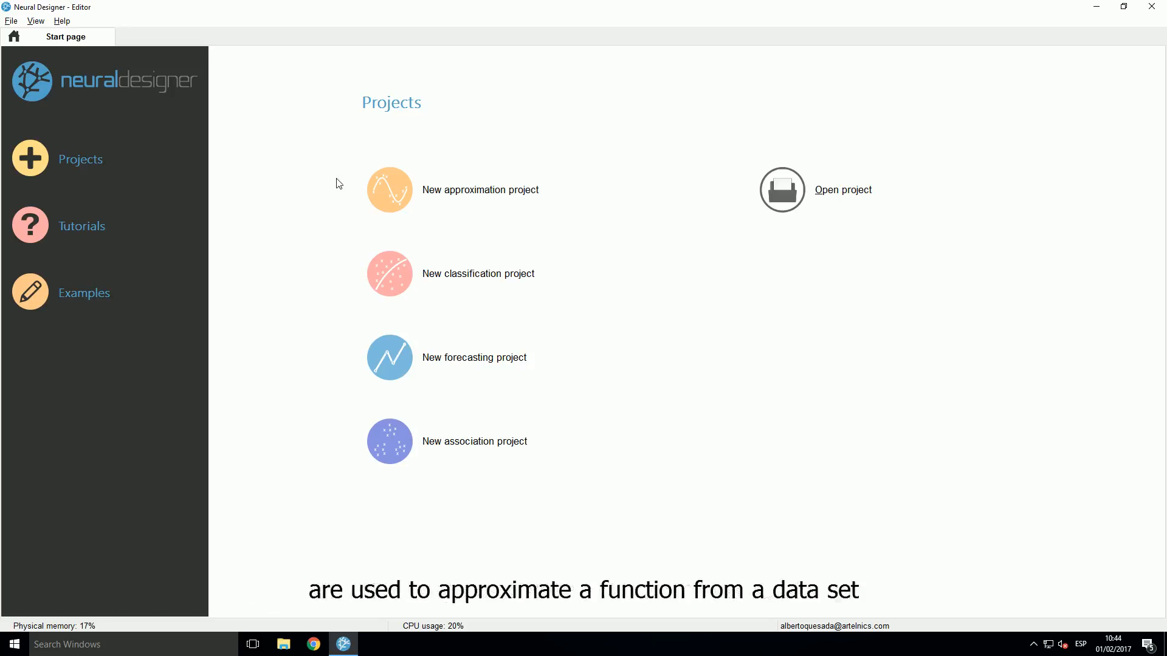
pyautogui.moveTo(468, 202)
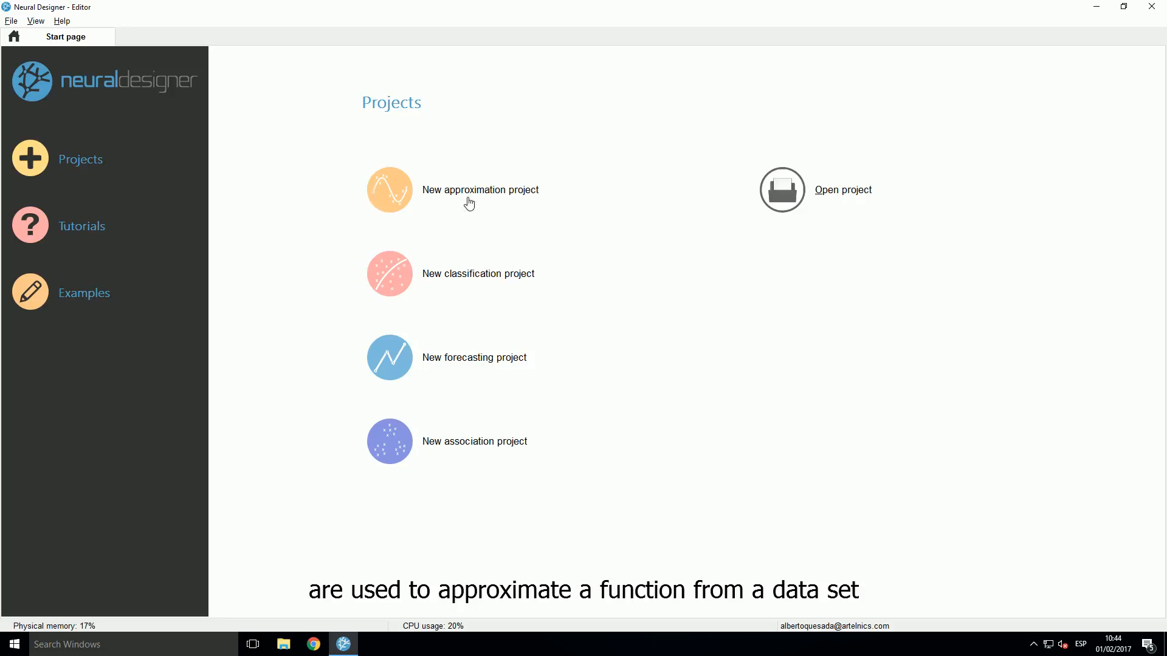
pyautogui.moveTo(480, 218)
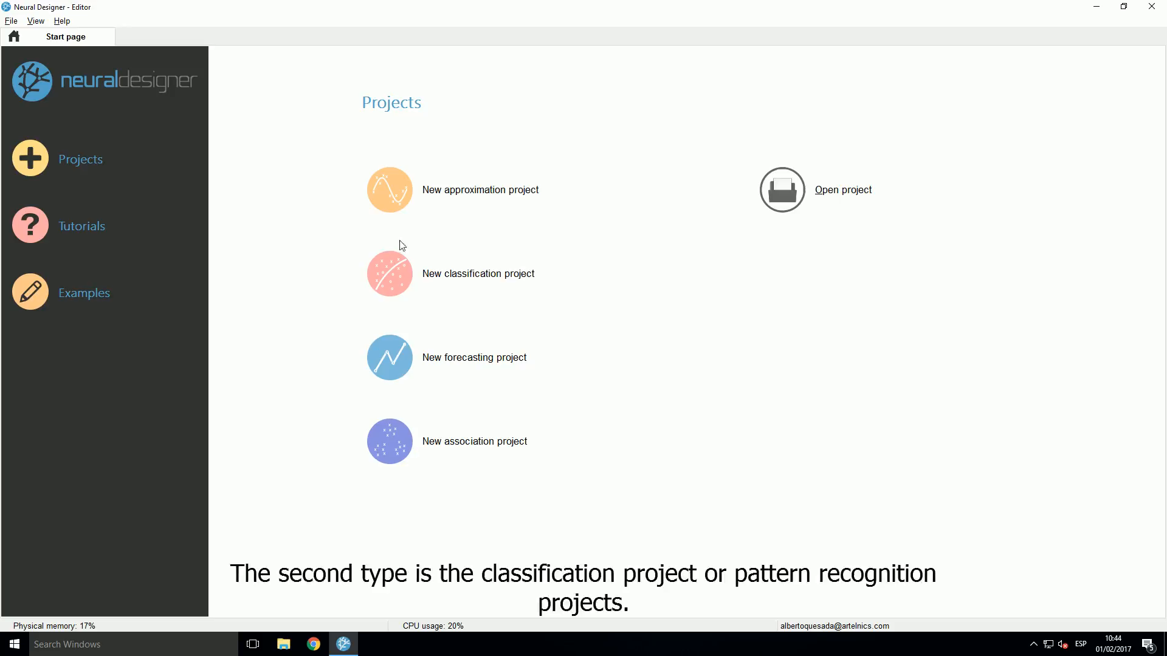
pyautogui.moveTo(334, 277)
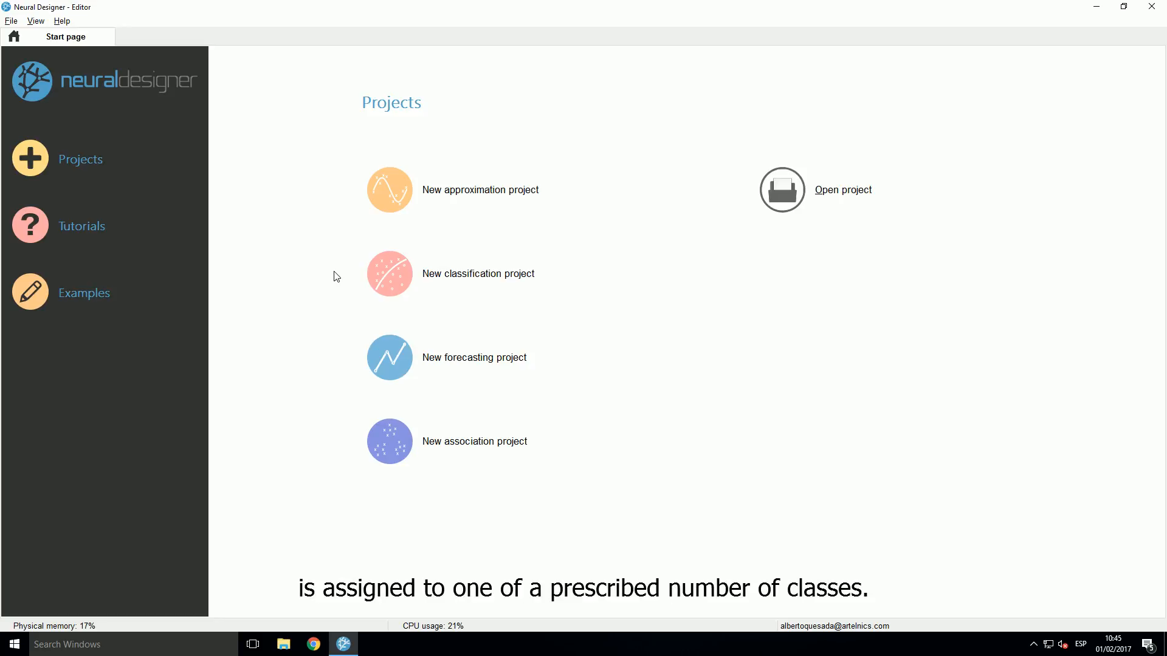
pyautogui.moveTo(334, 267)
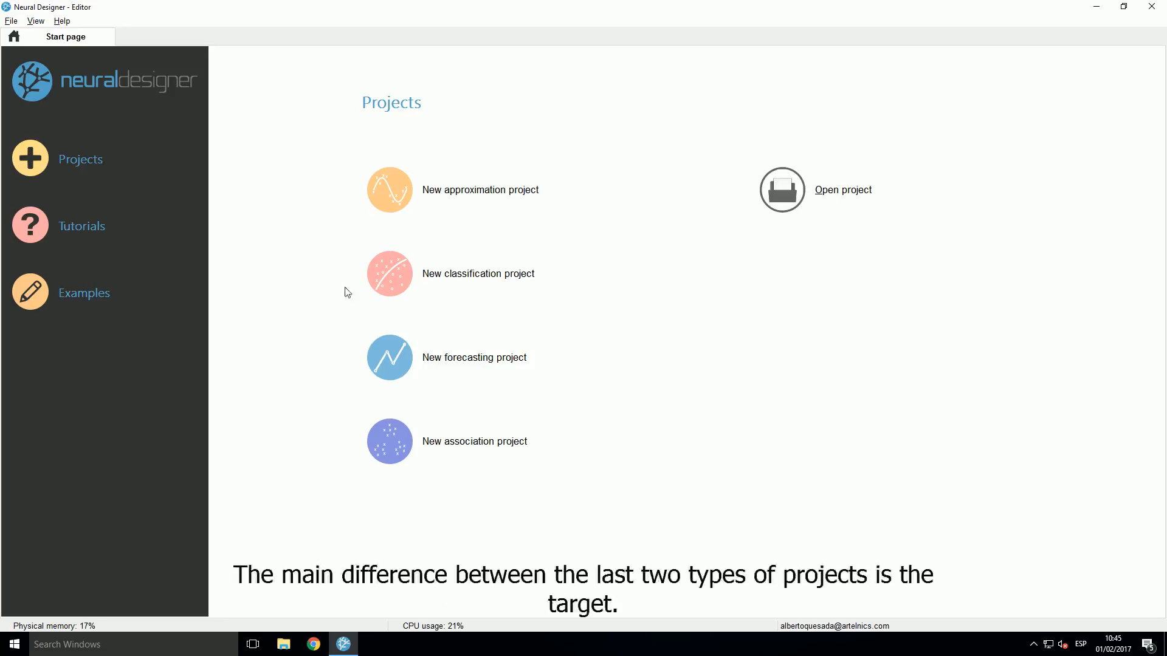
pyautogui.moveTo(355, 215)
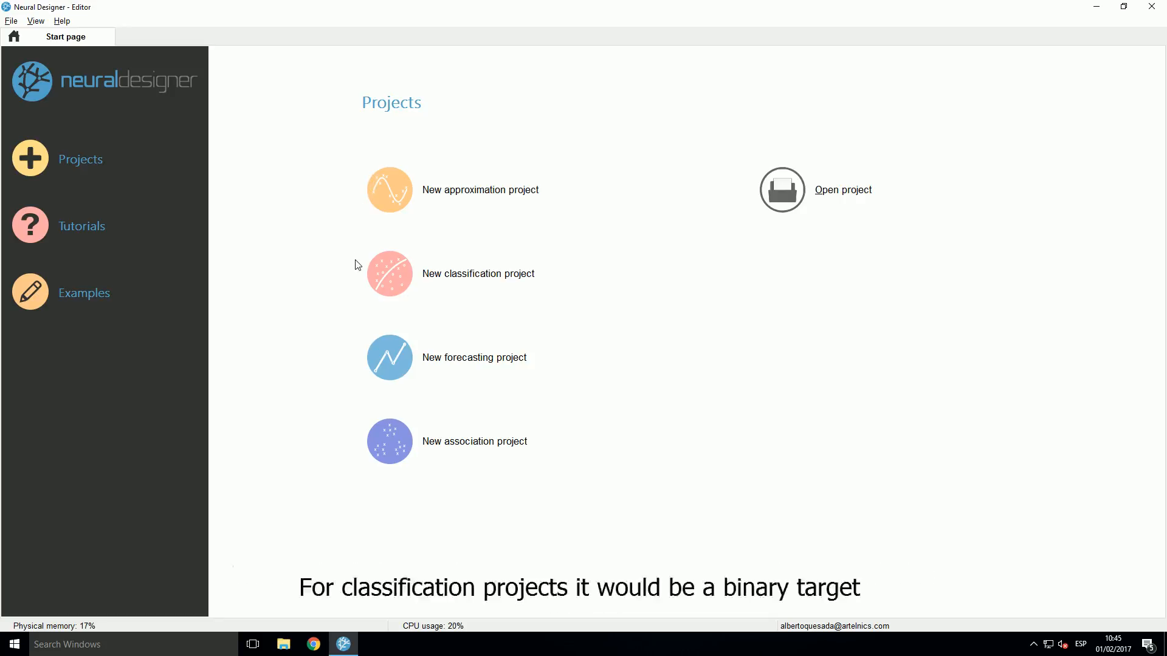
pyautogui.moveTo(342, 290)
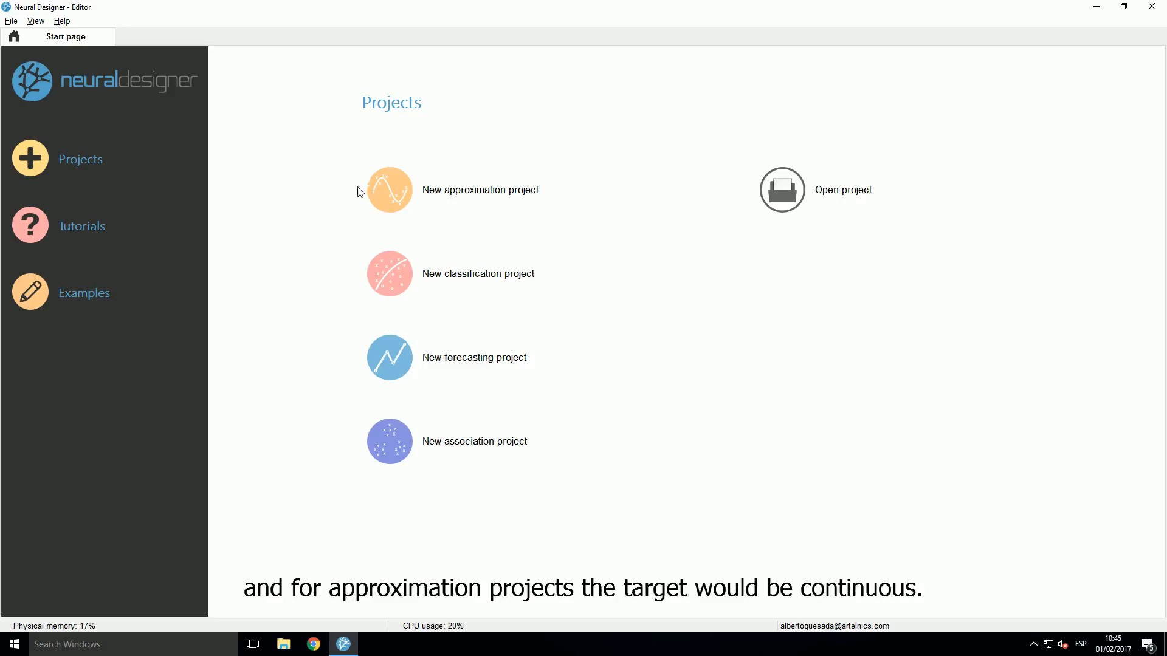
pyautogui.moveTo(332, 200)
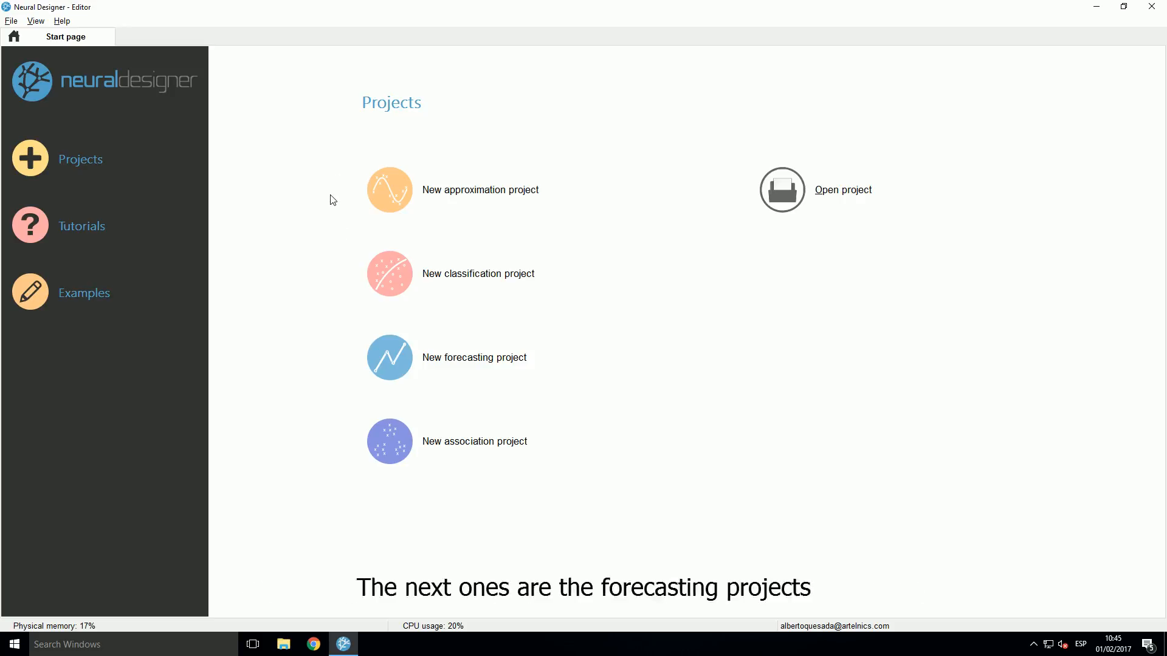
pyautogui.moveTo(471, 353)
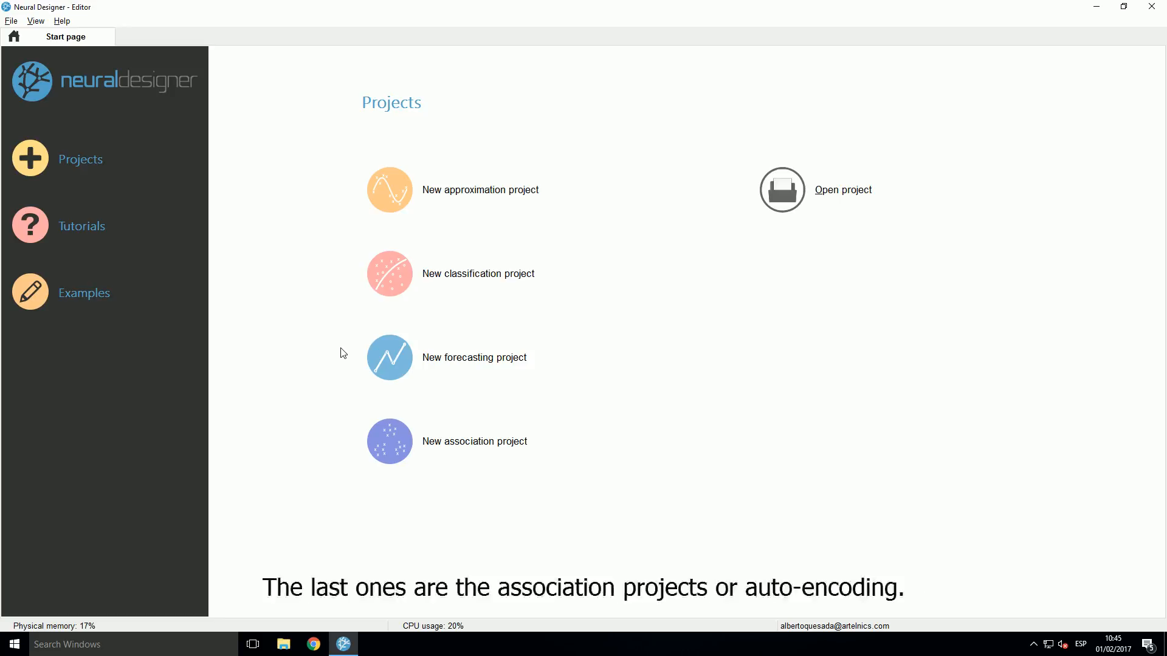
pyautogui.moveTo(357, 427)
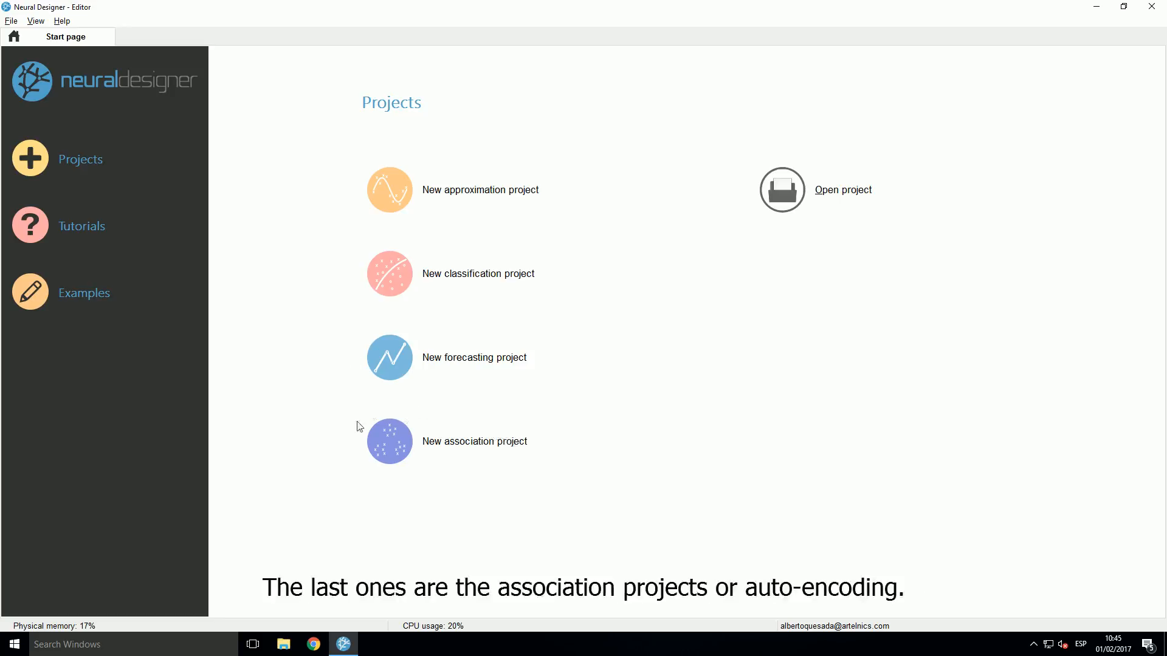
pyautogui.moveTo(354, 430)
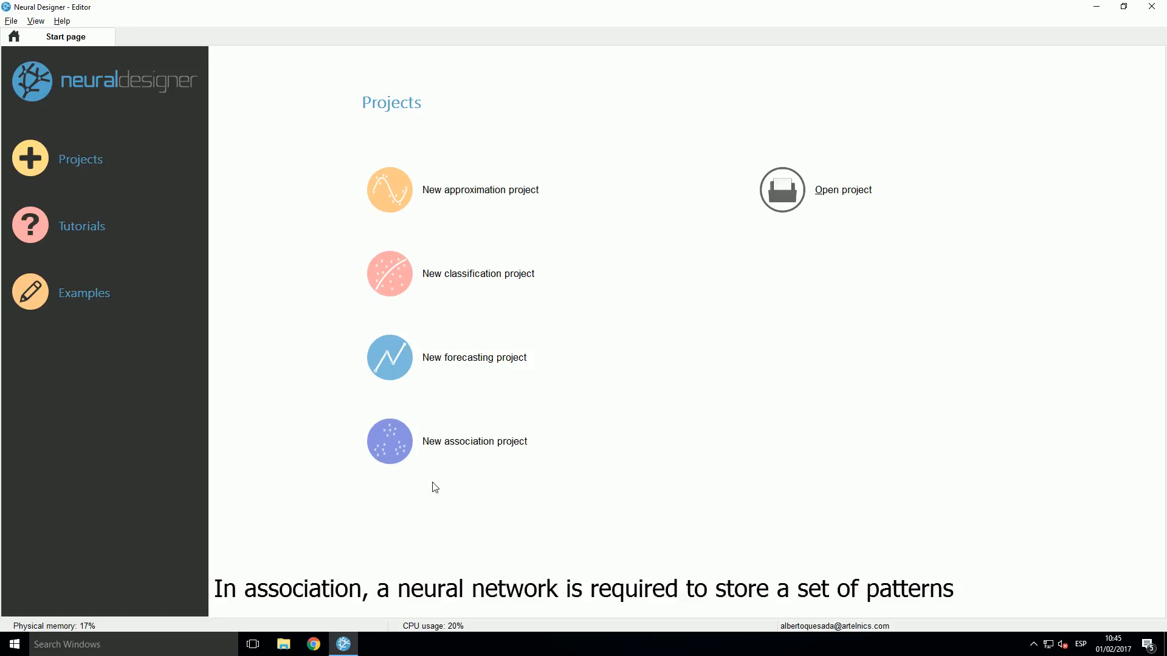
pyautogui.moveTo(306, 440)
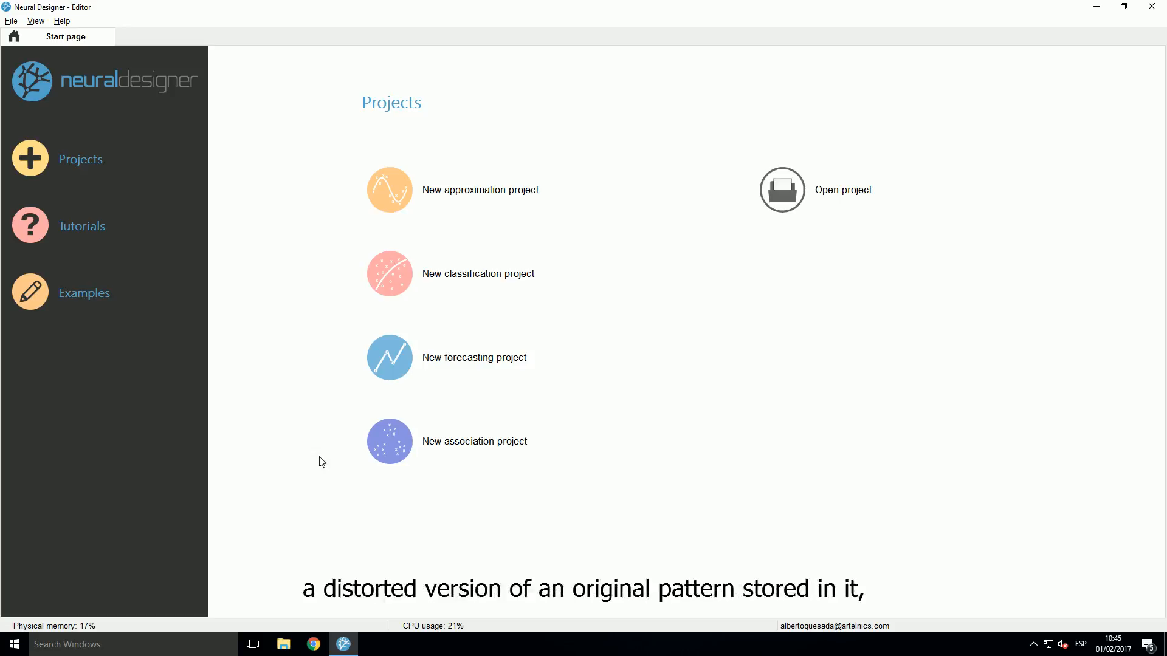
pyautogui.moveTo(339, 467)
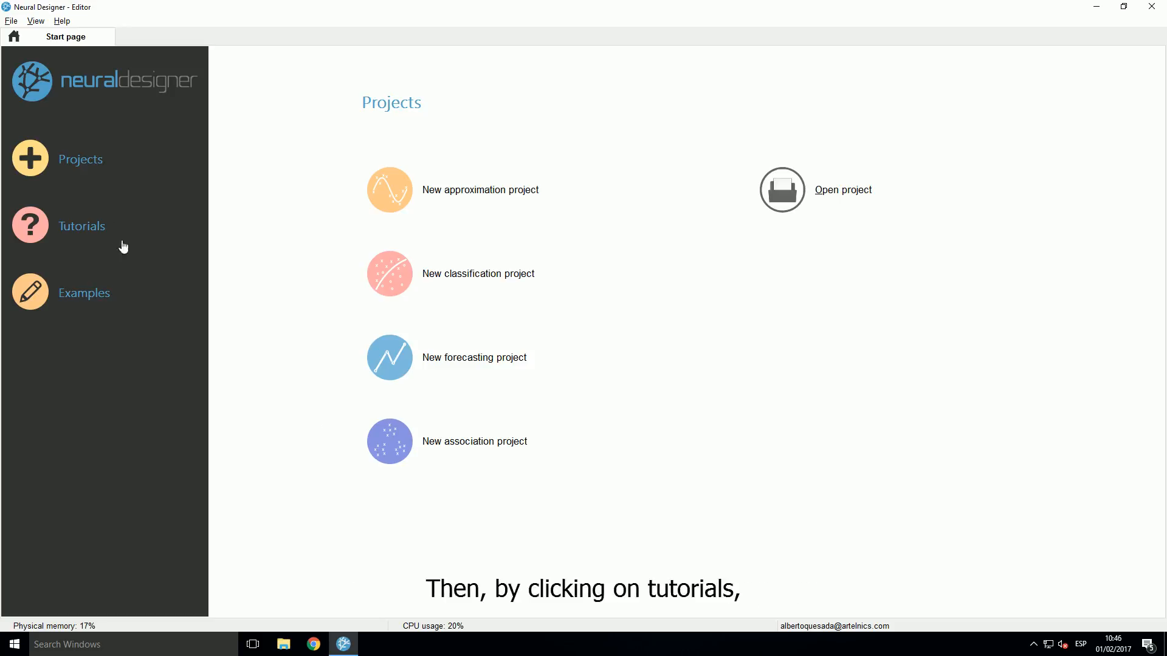
# Switch the Start page to the Tutorials section of application guides and documentation
pyautogui.click(81, 226)
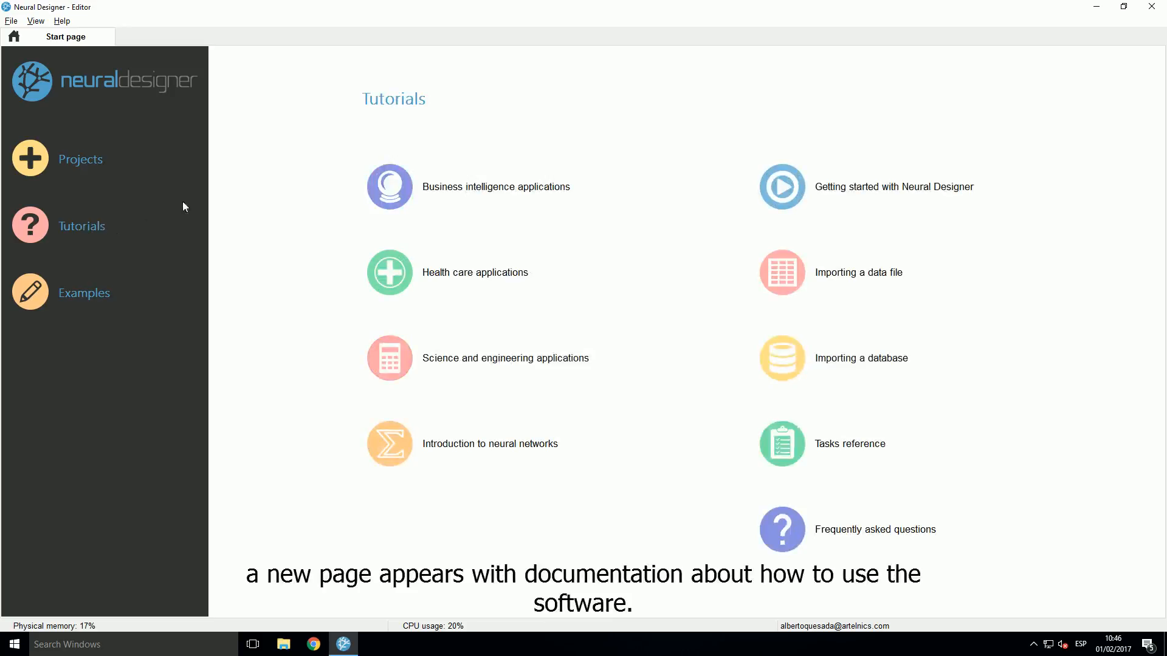
pyautogui.moveTo(463, 305)
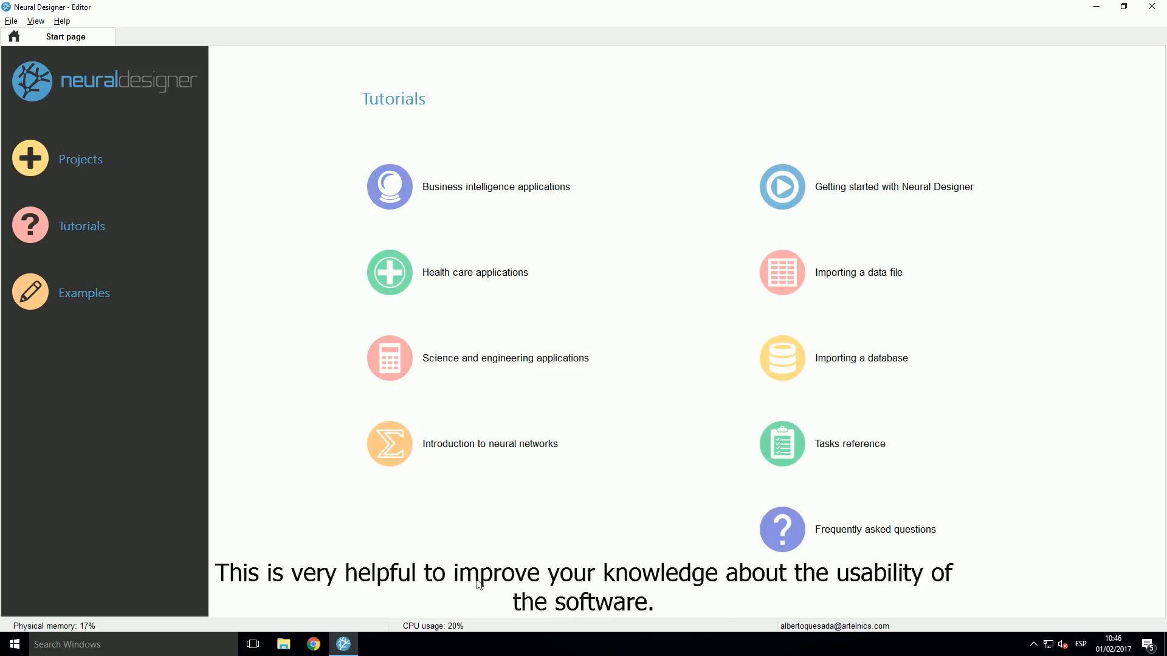
pyautogui.moveTo(513, 545)
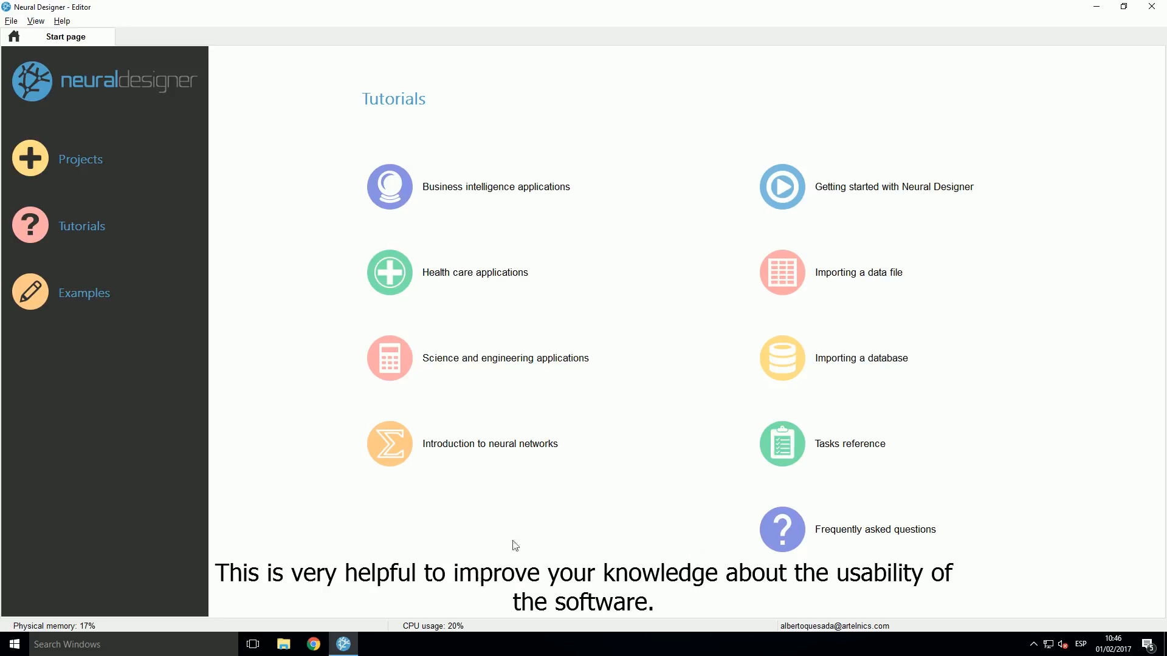
pyautogui.moveTo(329, 376)
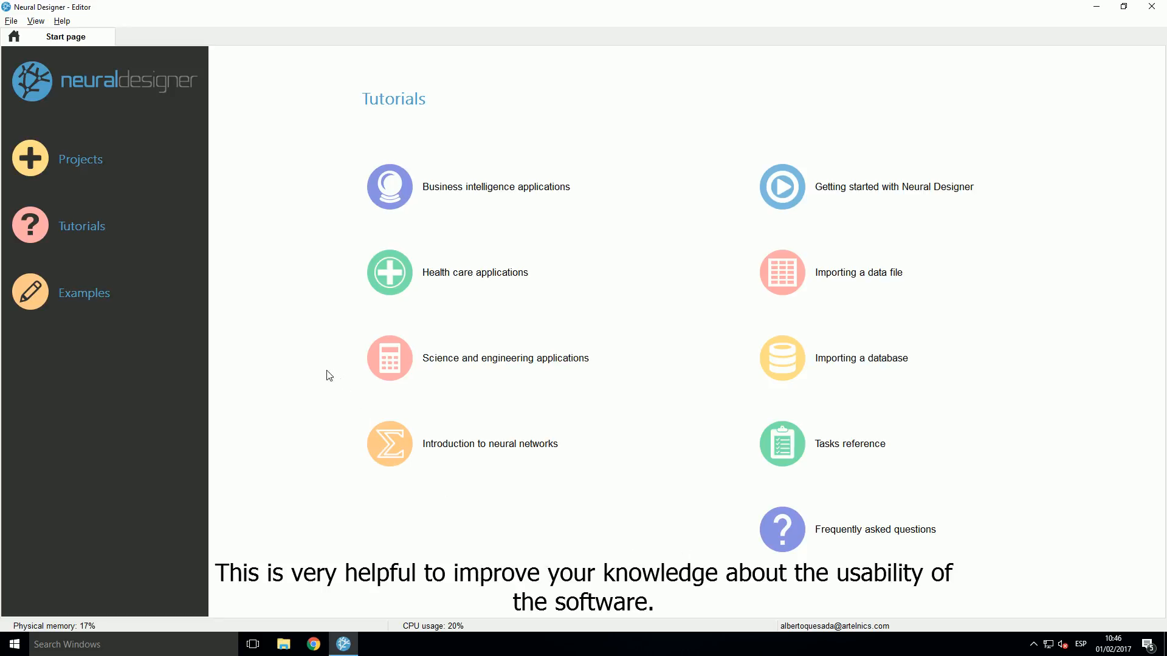
pyautogui.moveTo(178, 320)
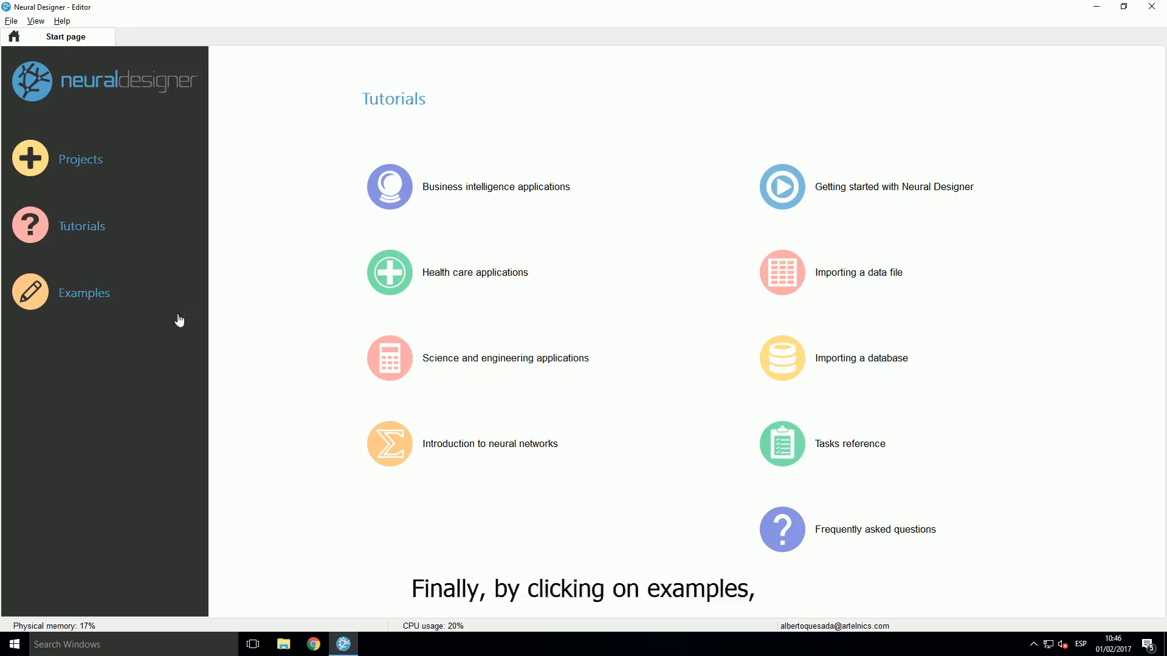
# Show the Examples page and expand Health care and Science and engineering lists, collapsing the latter
pyautogui.click(83, 292)
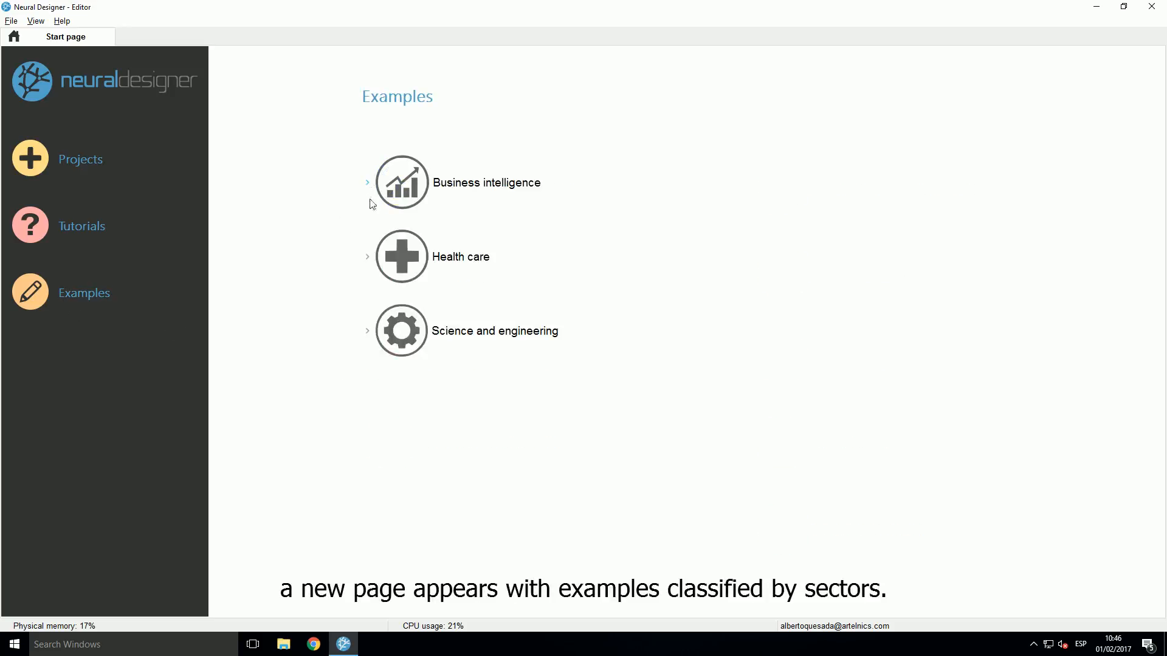
pyautogui.moveTo(372, 188)
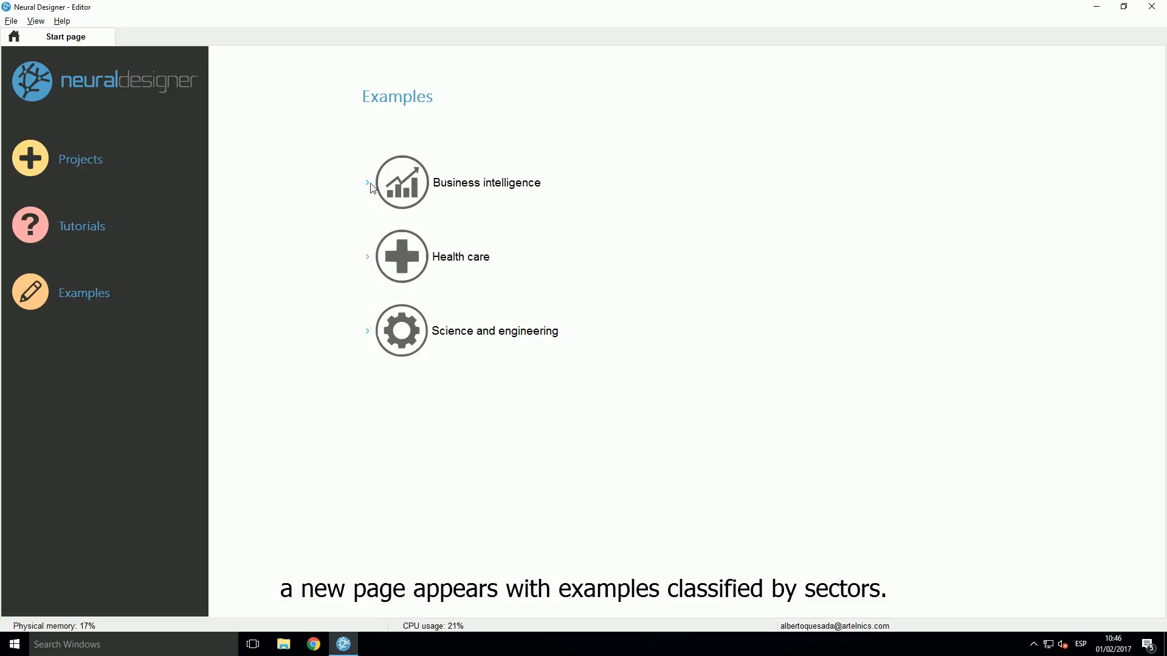
pyautogui.click(367, 257)
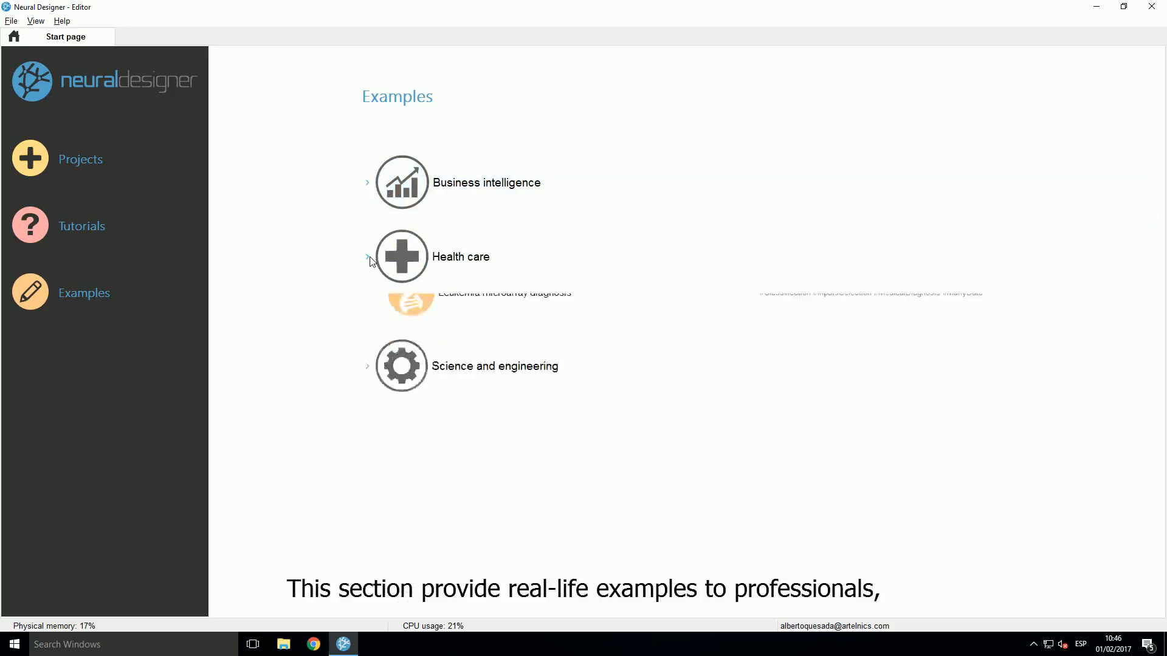
pyautogui.click(367, 365)
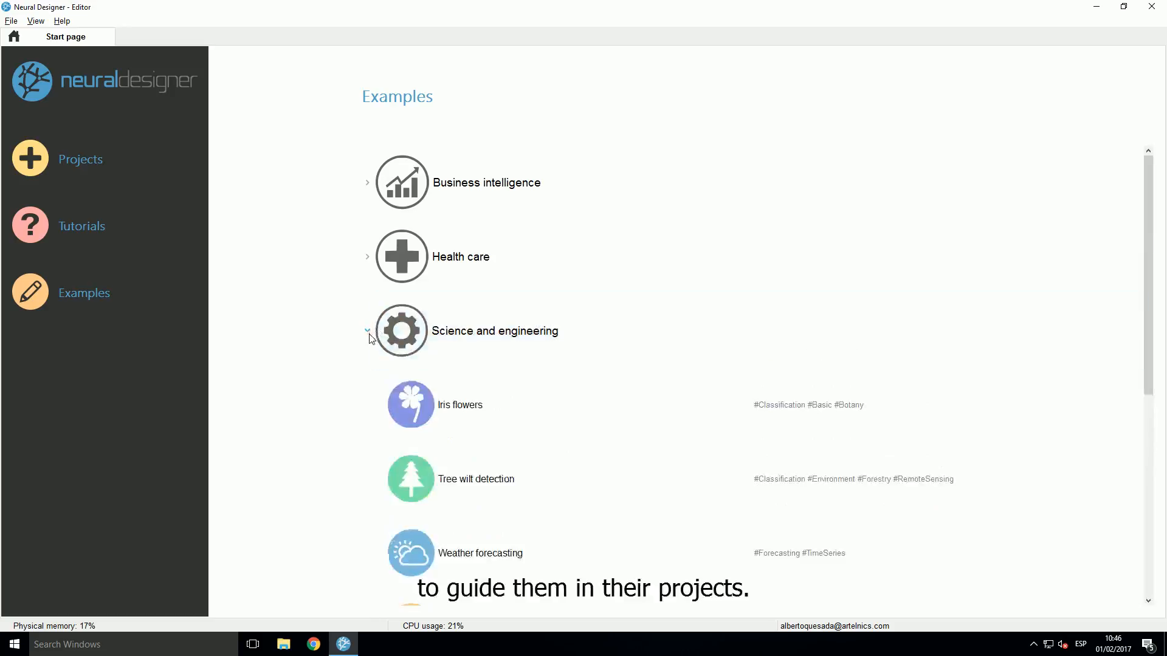
pyautogui.click(366, 330)
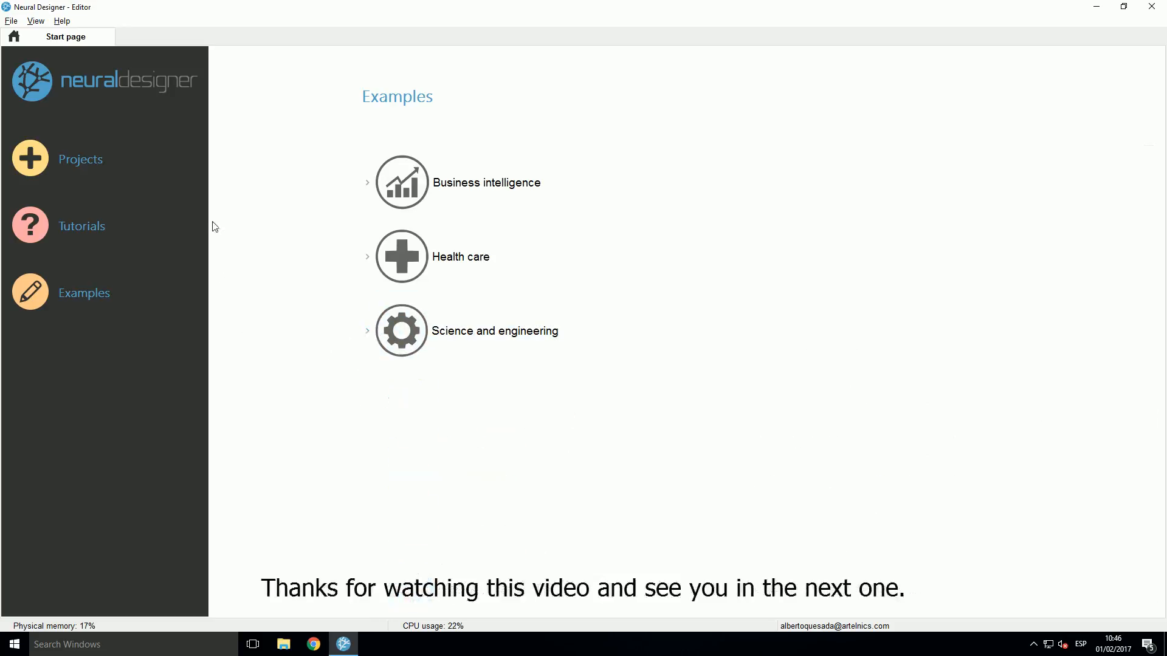